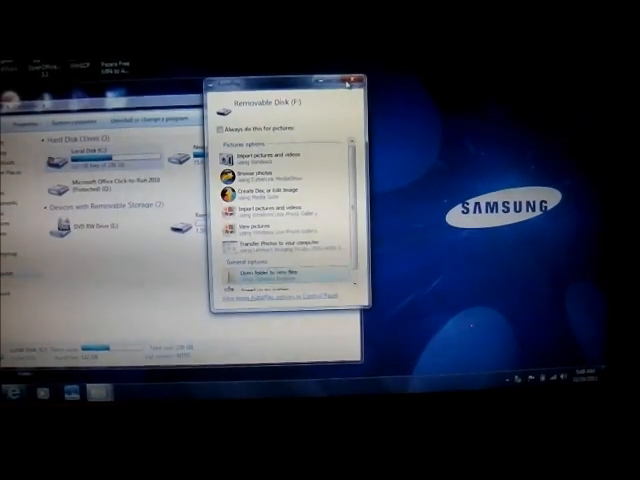
Dismiss the AutoPlay prompt so the Computer view lists the removable disks.
{"action": "left_click", "coordinate": [348, 84]}
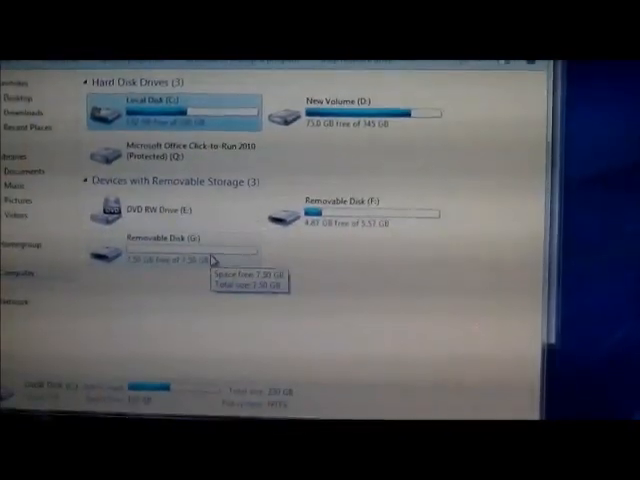
Put the Computer window away so the desktop with the recovery file shows.
{"action": "scroll", "scroll_direction": "down", "scroll_amount": 3}
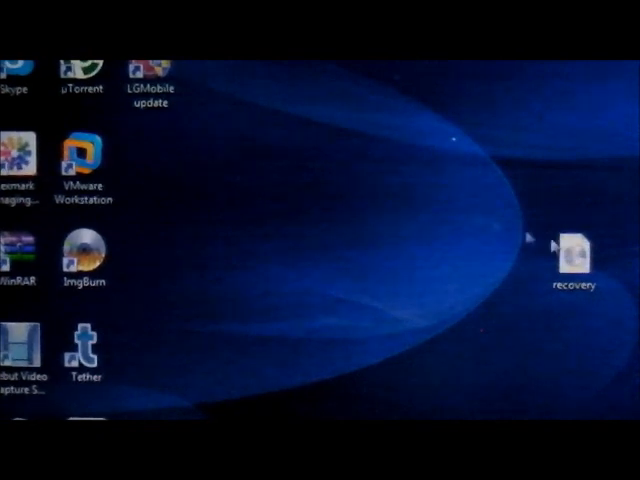
Bring up the recovery file's context menu on the desktop to reach its Copy action.
{"action": "left_click", "coordinate": [576, 250]}
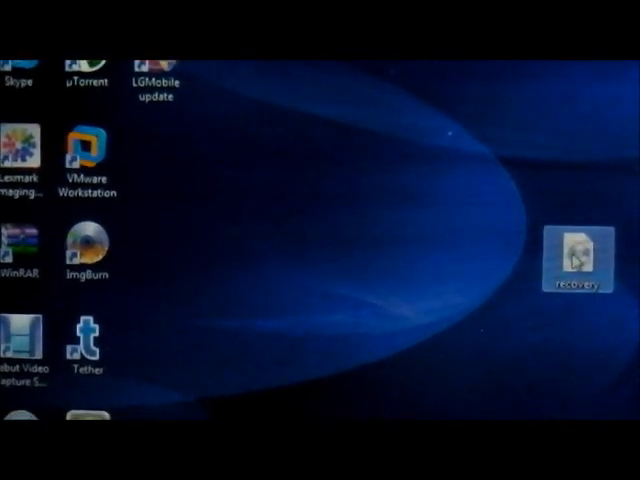
{"action": "right_click", "coordinate": [576, 252]}
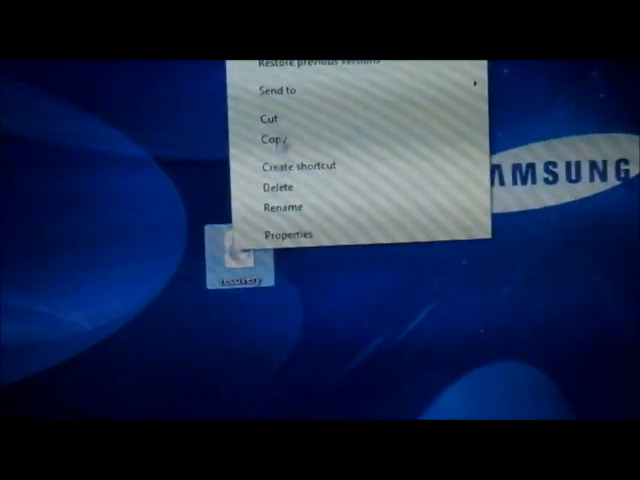